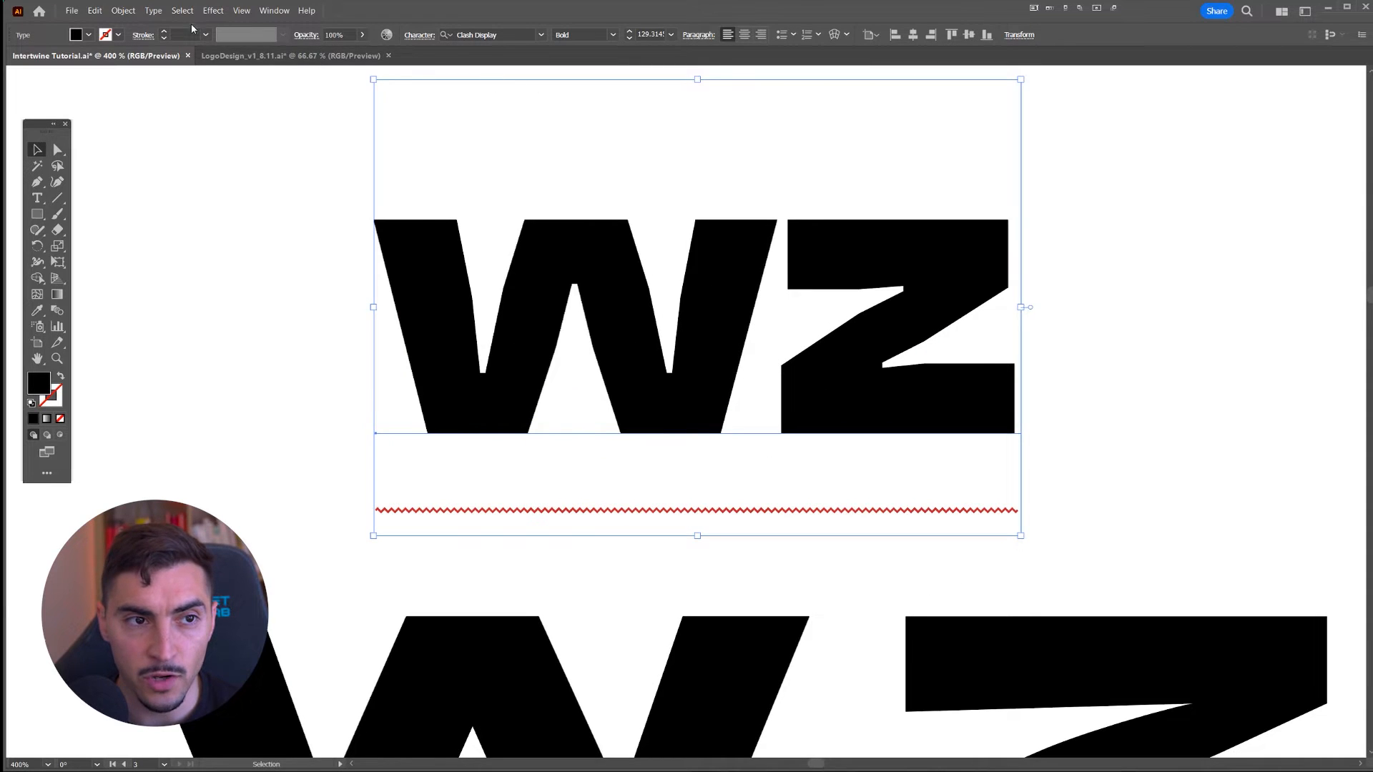
Step: Select the WZ lettering so it can be converted to outlined letter shapes
{"action": "left_click", "coordinate": [150, 10]}
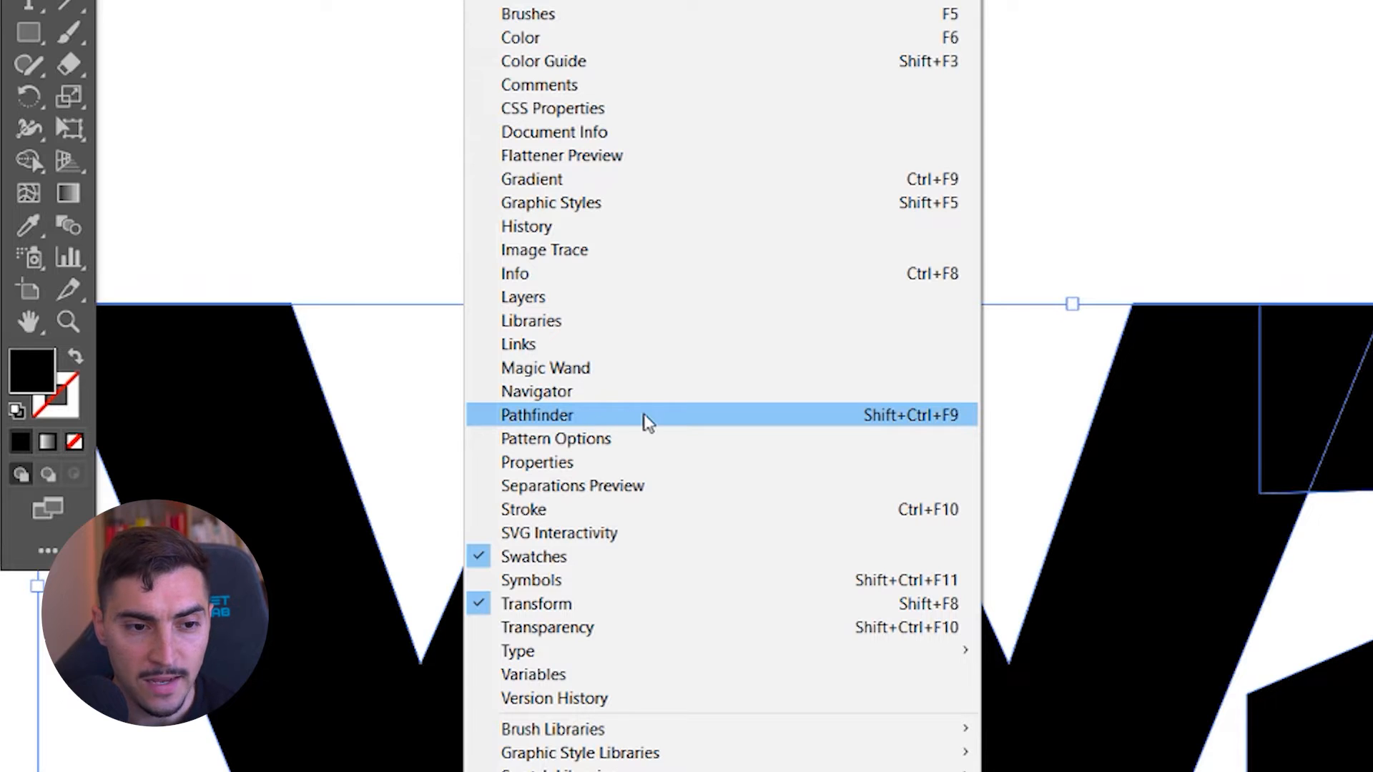
Step: Unite the overlapping W and Z into one merged black shape with Pathfinder
{"action": "left_click", "coordinate": [538, 415]}
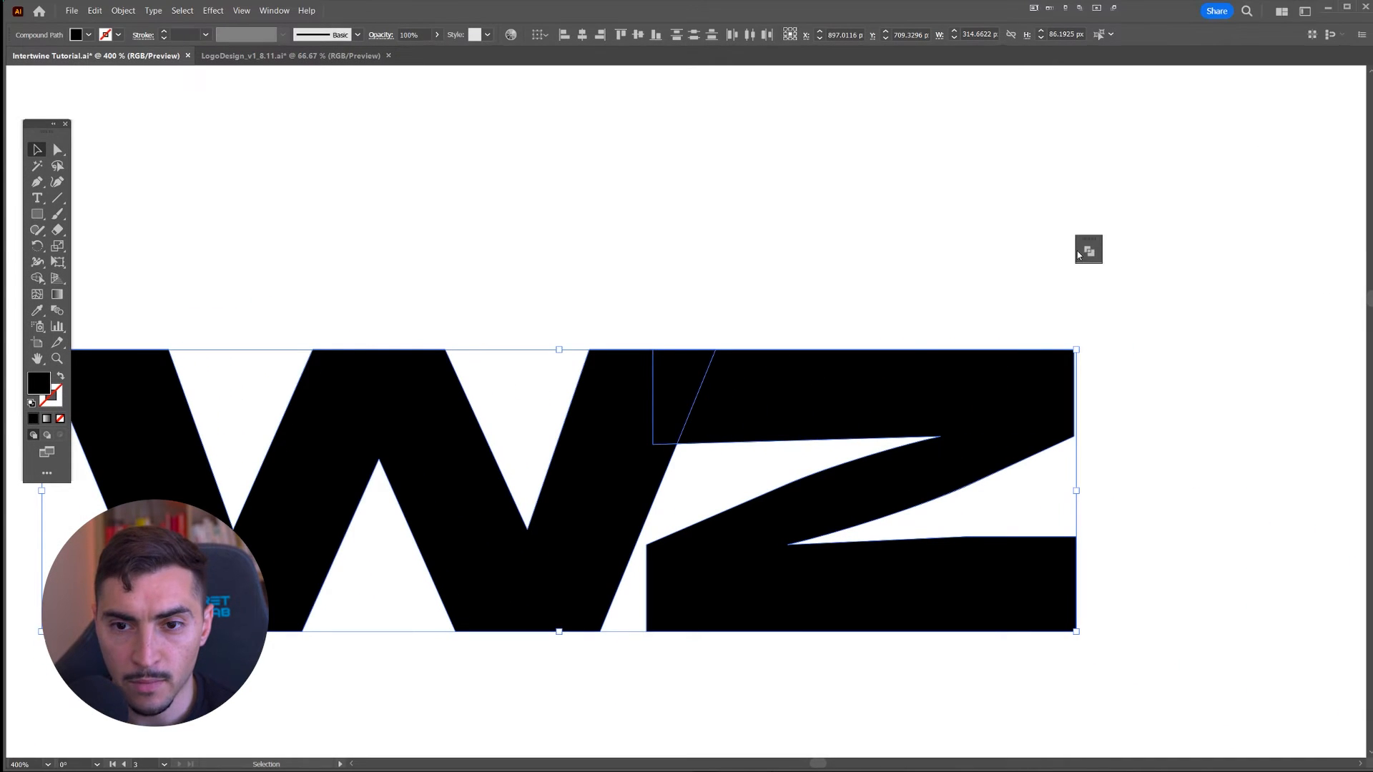
{"action": "left_click", "coordinate": [1088, 249]}
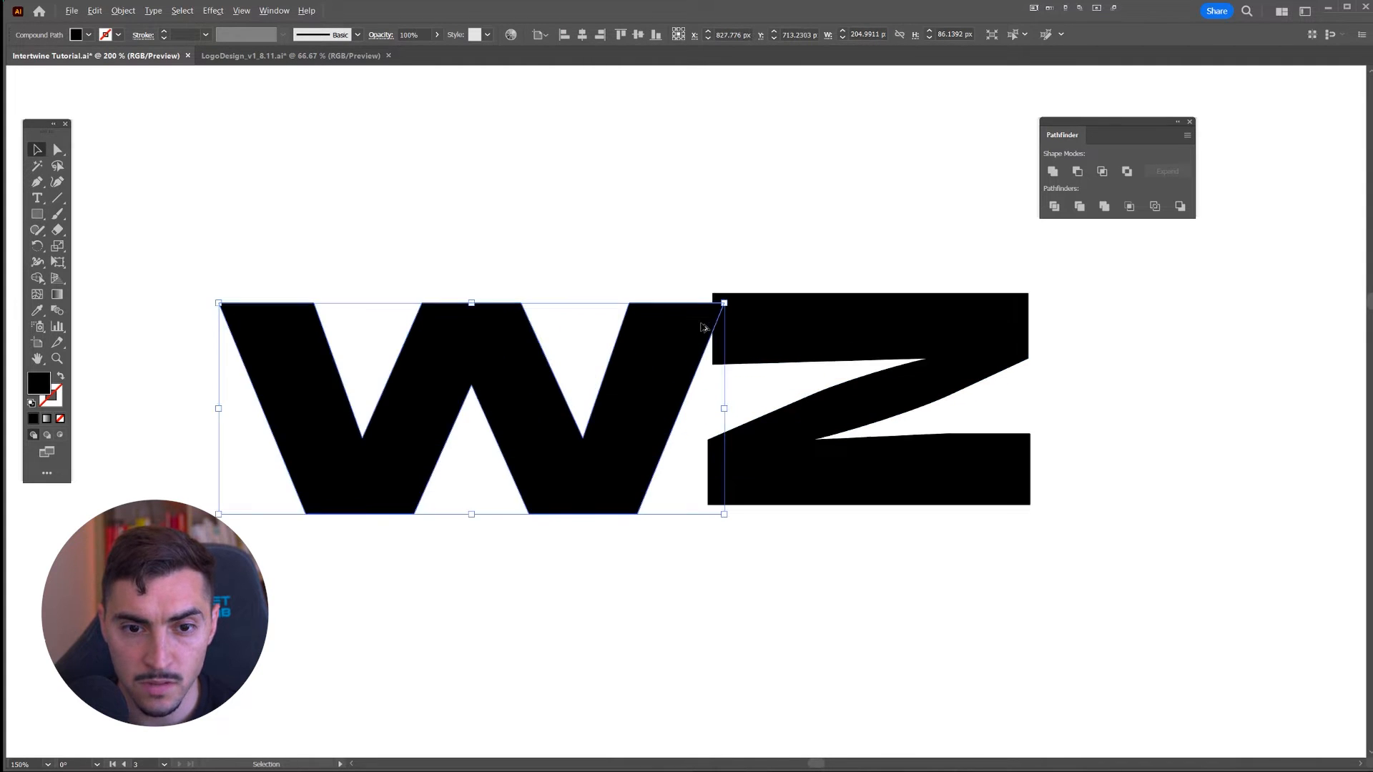
{"action": "left_click", "coordinate": [1053, 172]}
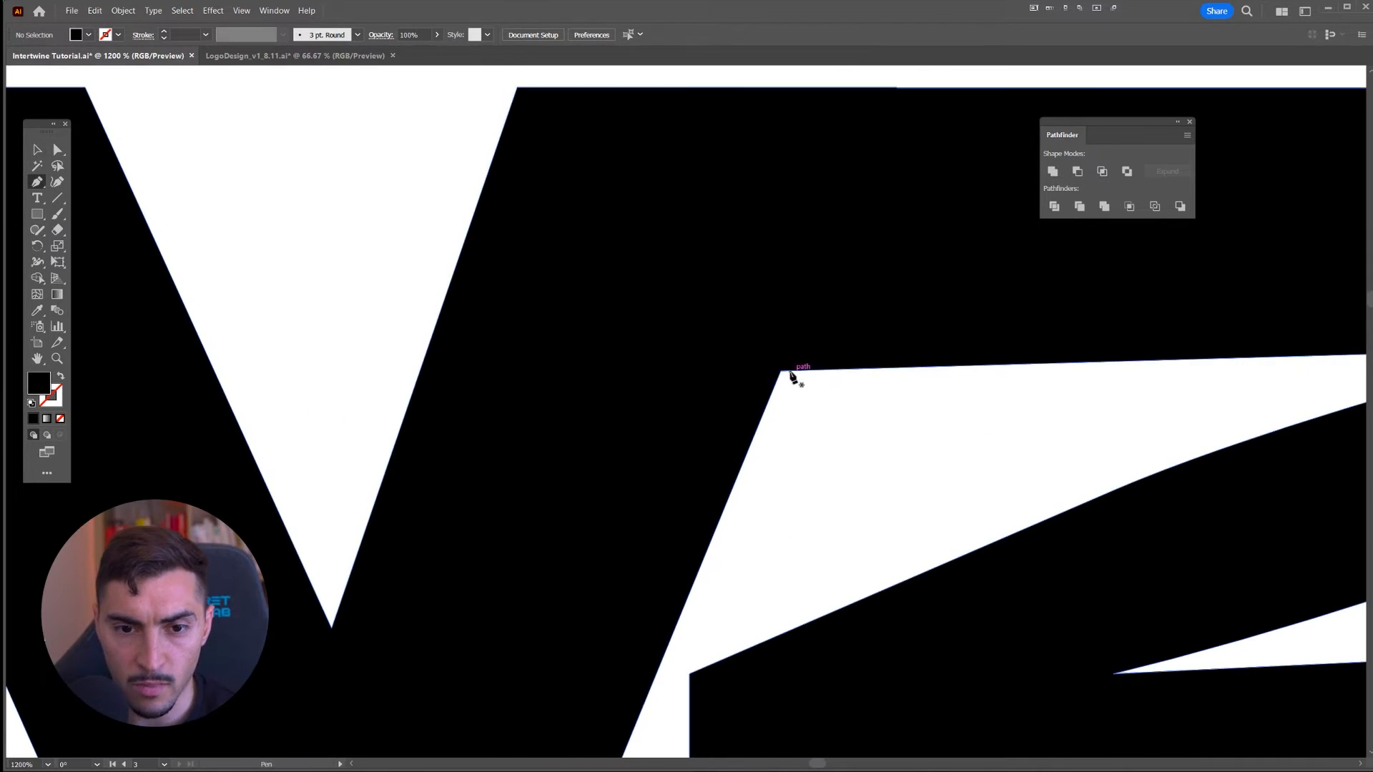
Step: Pull the W's middle-peak anchors together so the flat top becomes a sharp point
{"action": "left_click", "coordinate": [787, 374]}
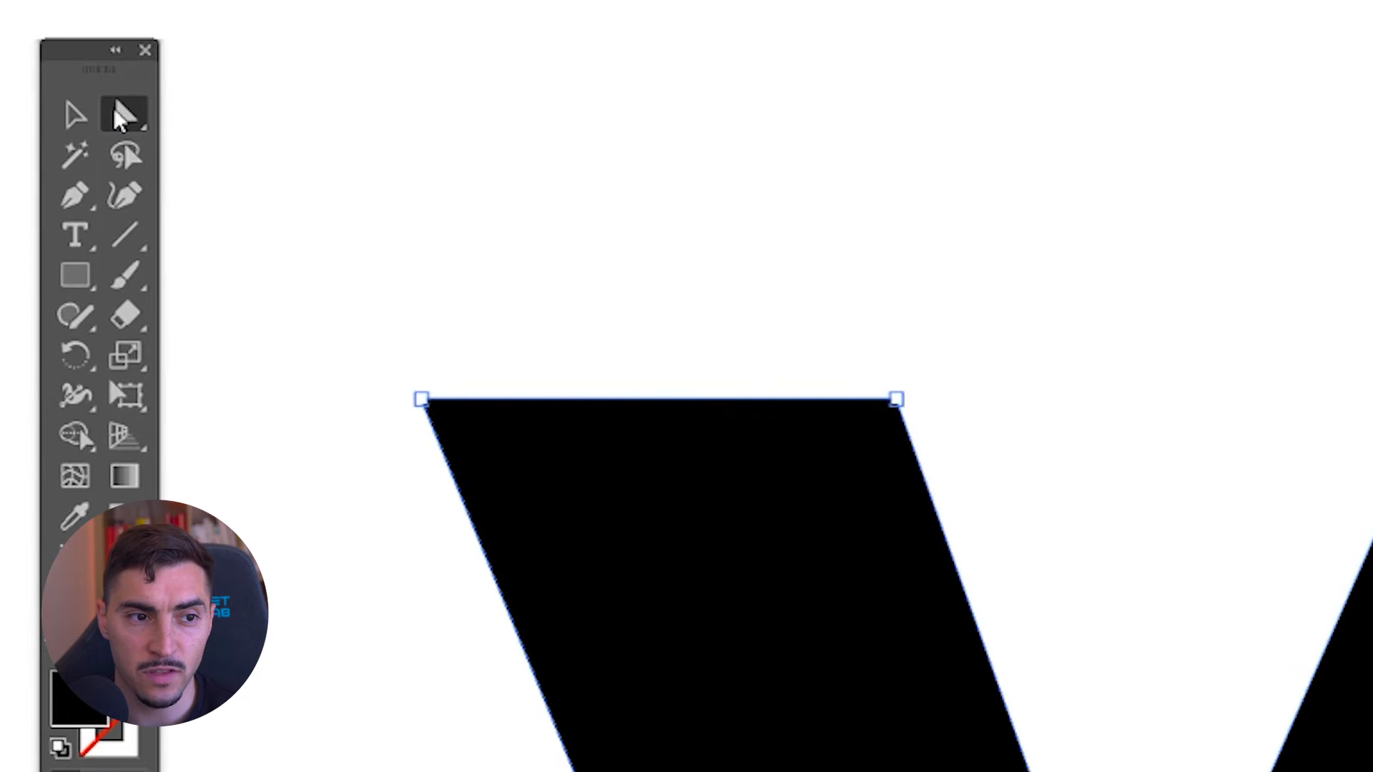
{"action": "left_click", "coordinate": [127, 111]}
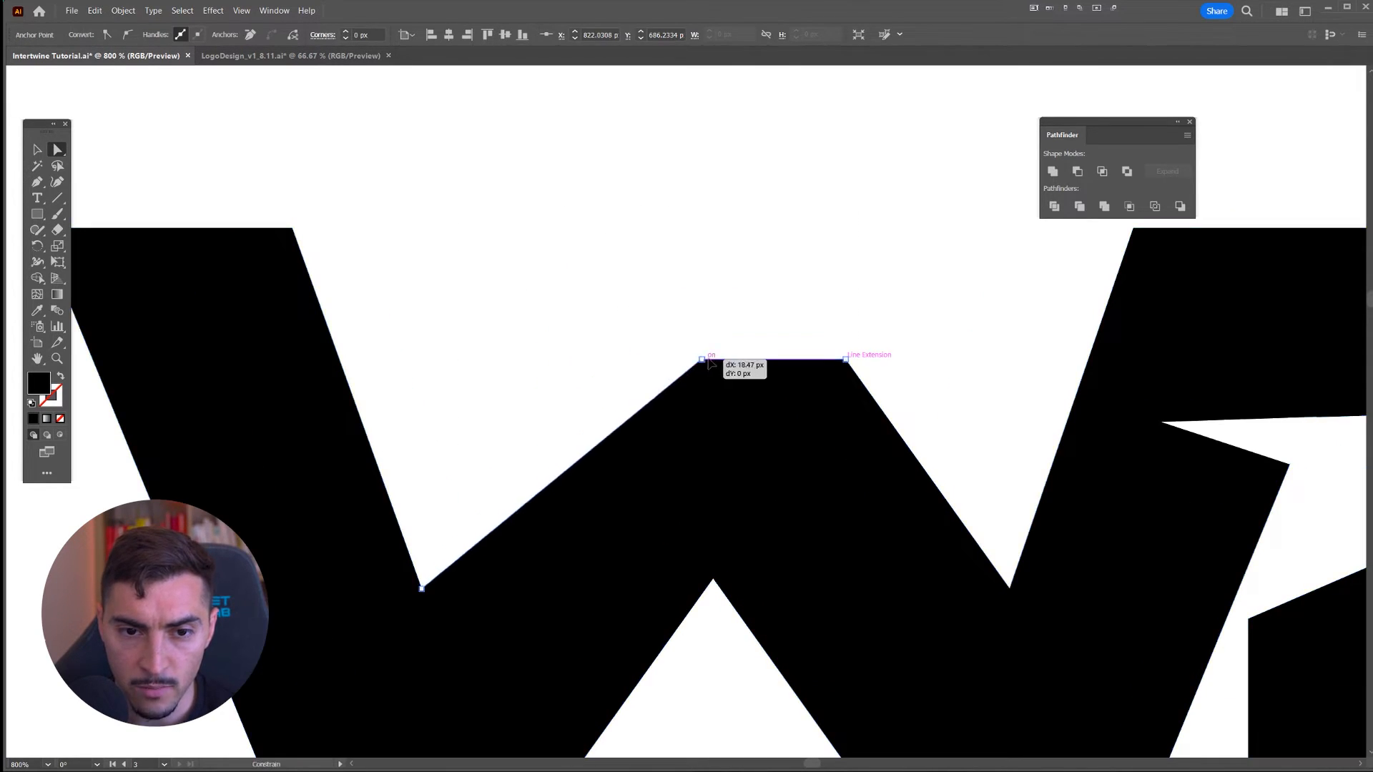
{"action": "left_click_drag", "start_coordinate": [709, 362], "coordinate": [767, 362]}
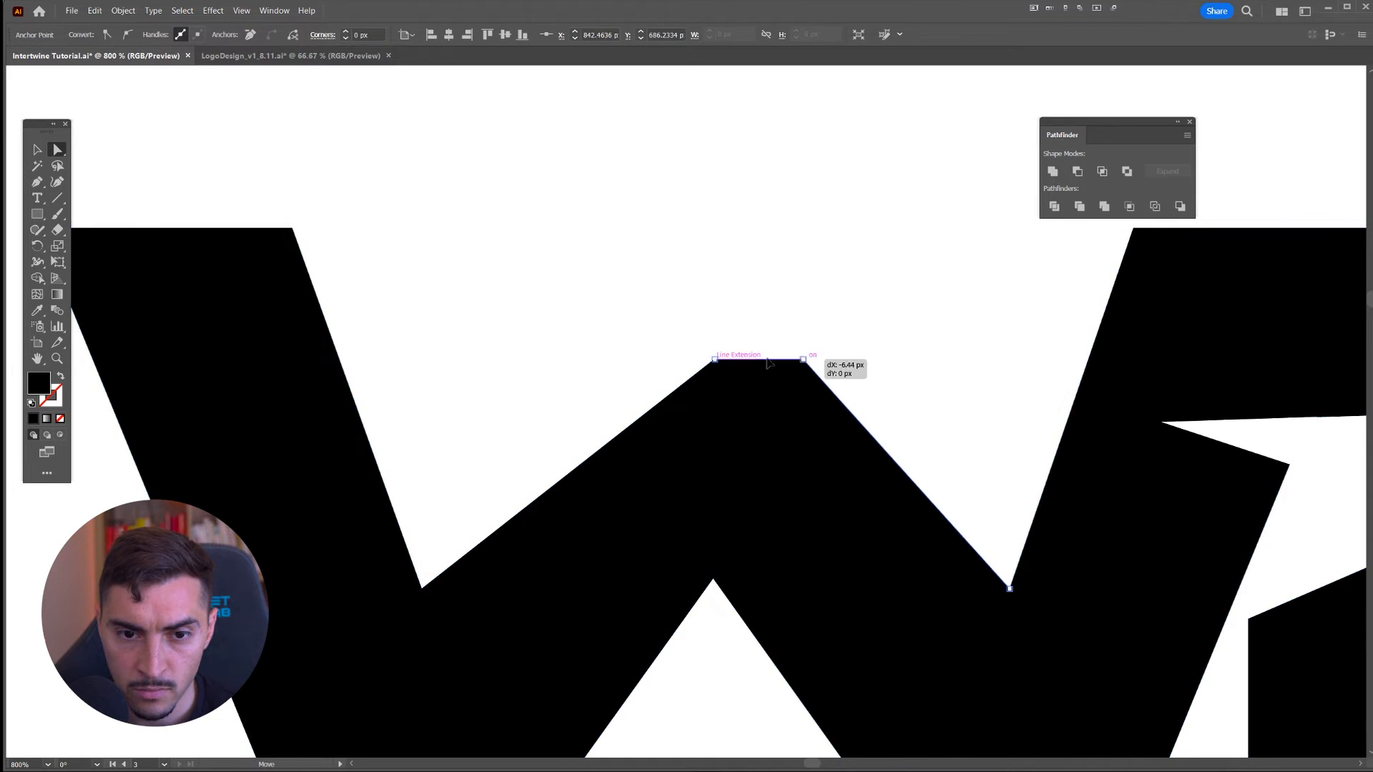
{"action": "left_click", "coordinate": [34, 215]}
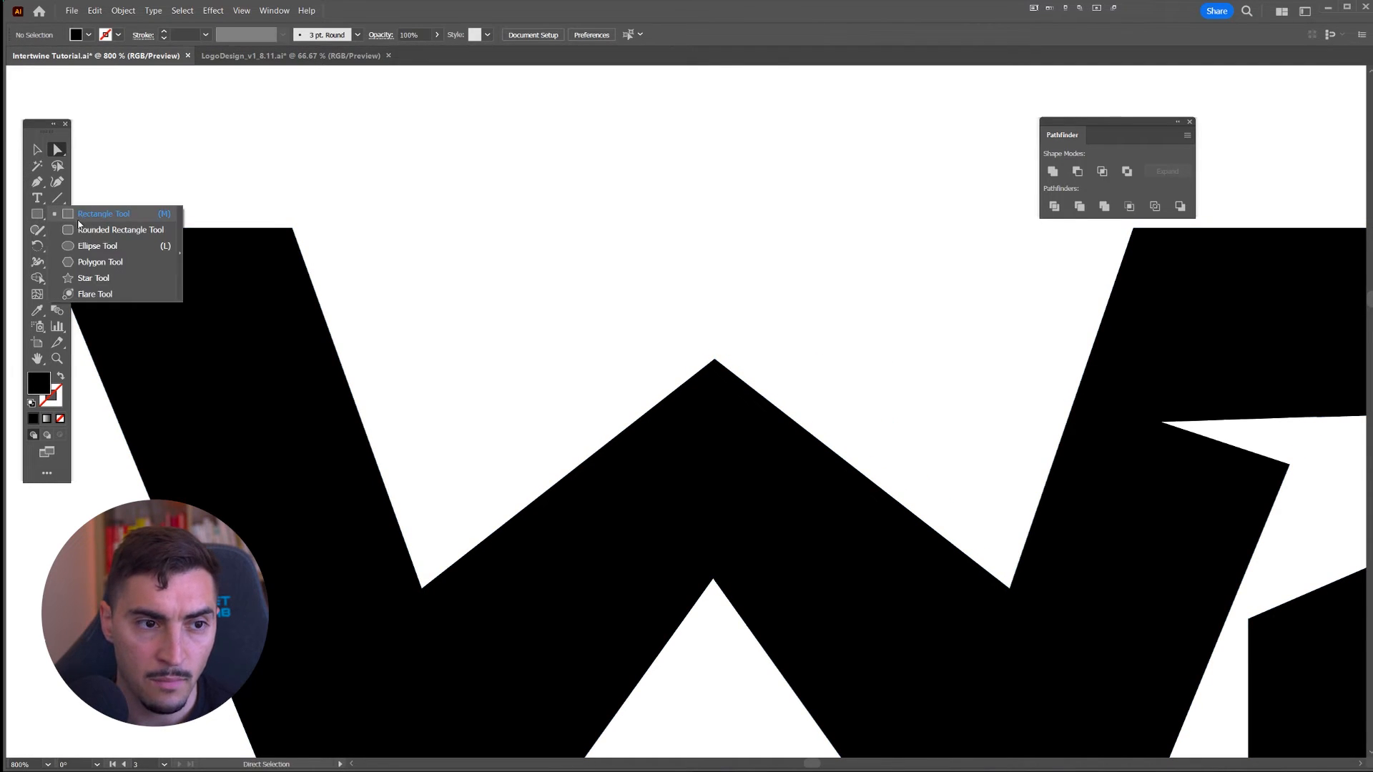
Step: Draw a small square as the diamond accent above the W's peak and select the finished logo
{"action": "left_click_drag", "start_coordinate": [652, 235], "coordinate": [771, 351]}
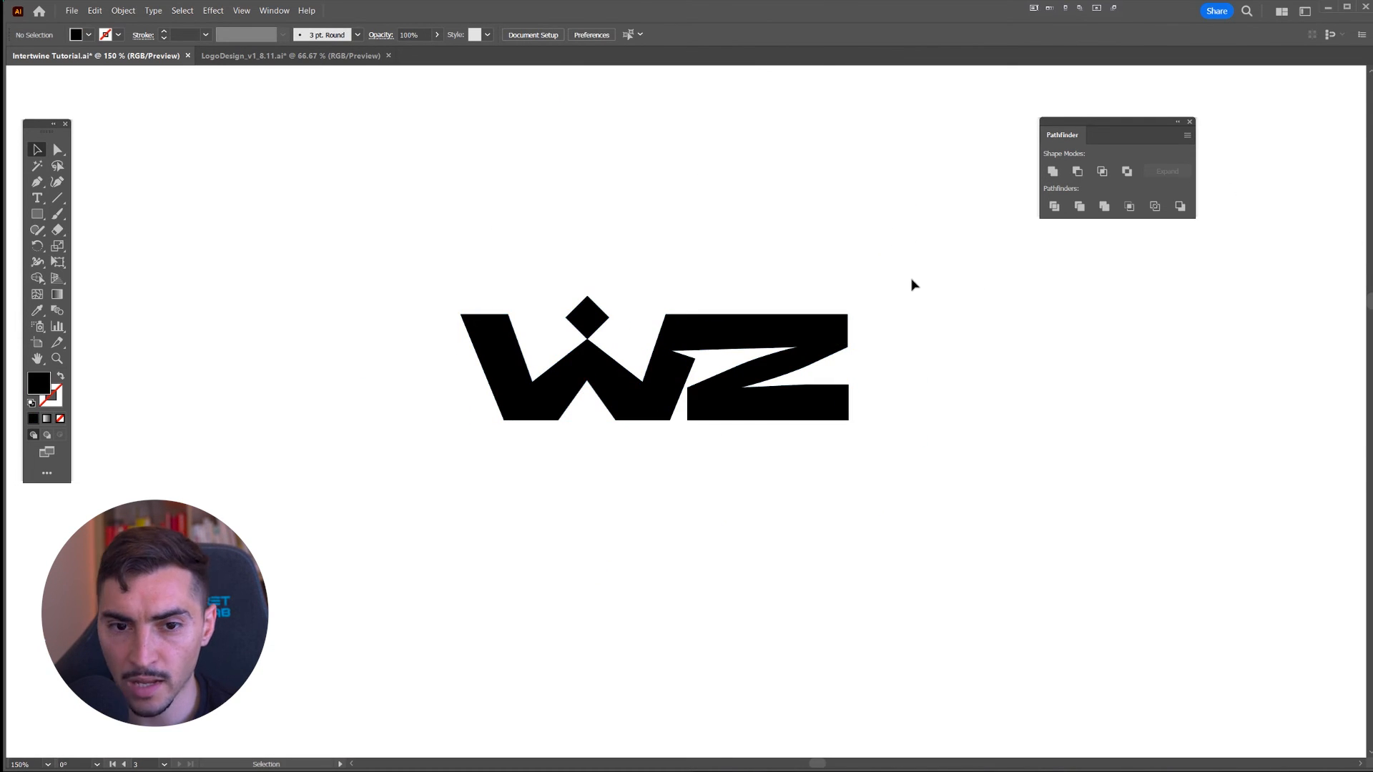
{"action": "left_click", "coordinate": [652, 366]}
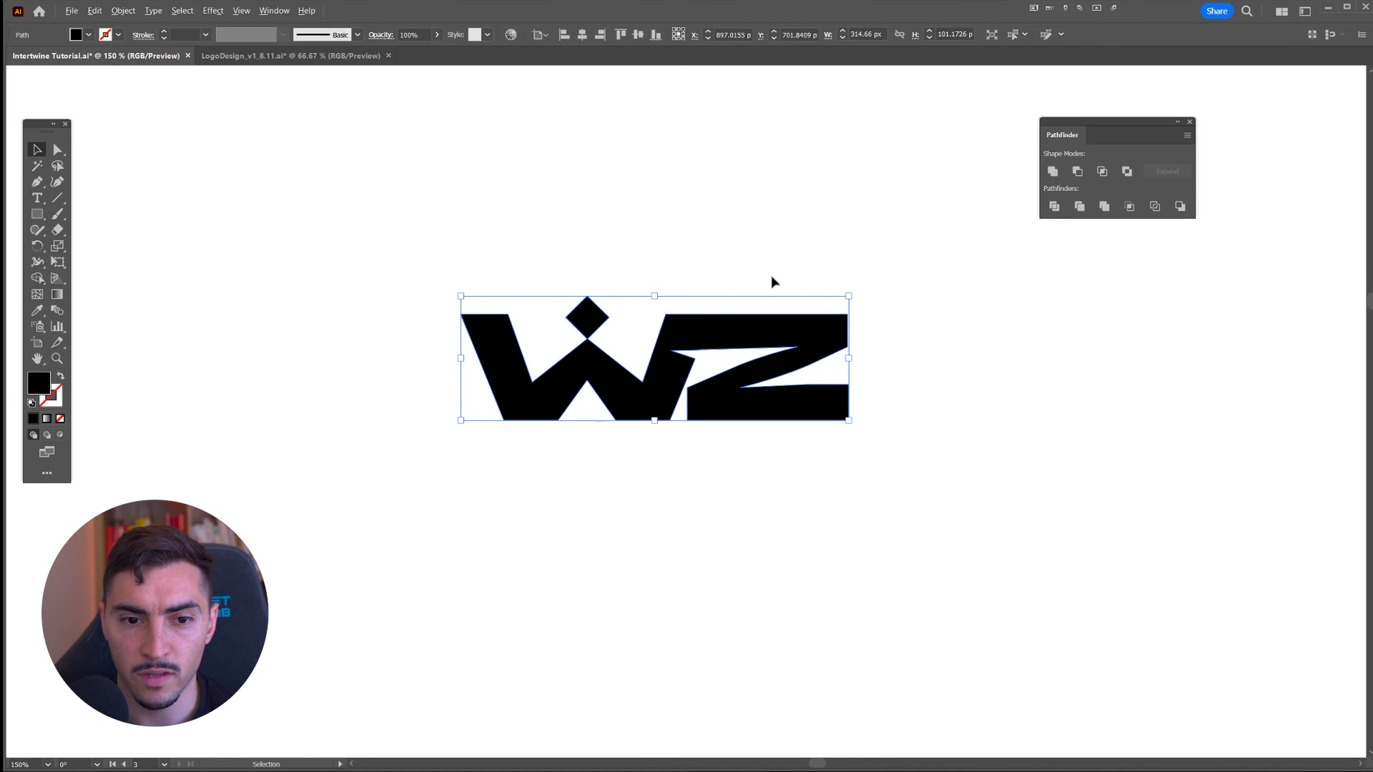